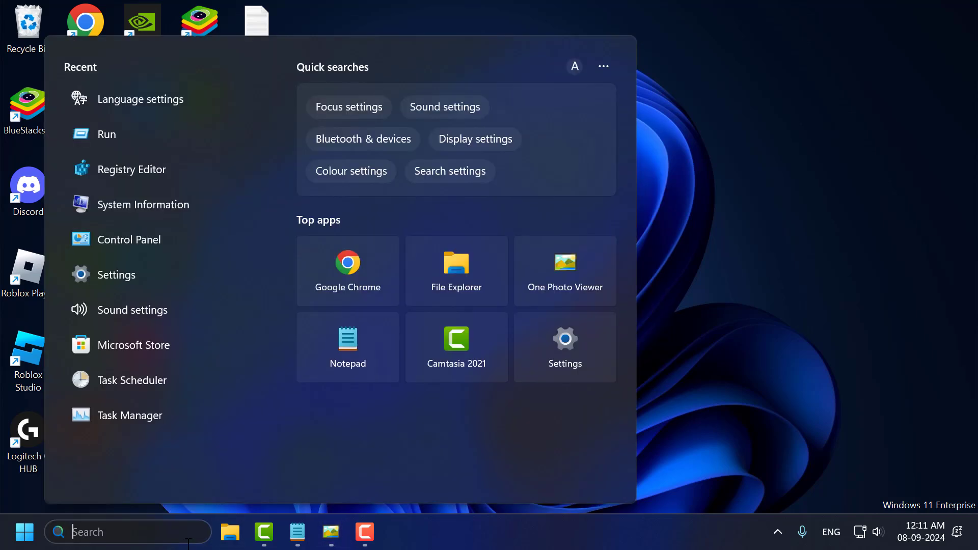
Search Start for 'powe' and run Windows PowerShell as administrator
text(powe)
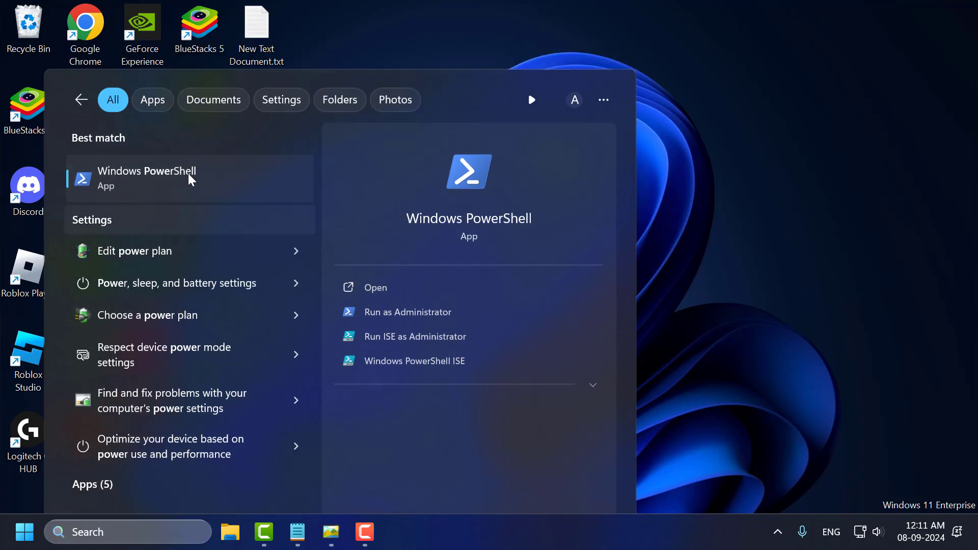
click(147, 178)
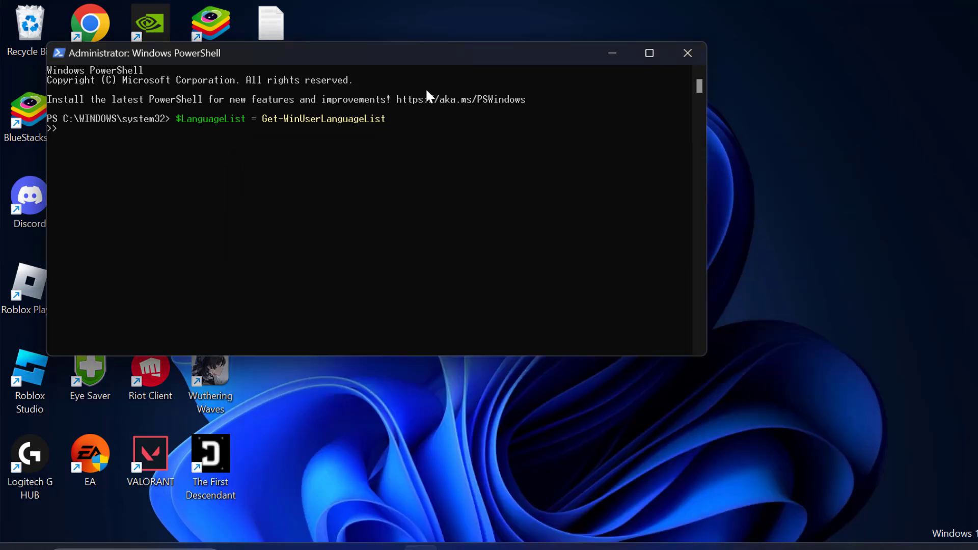
mouse_move(337, 109)
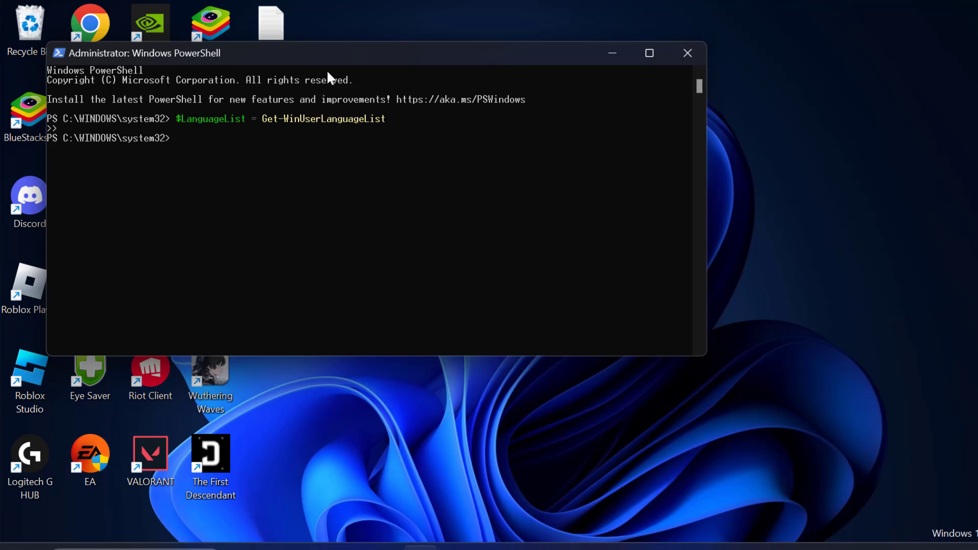
Add qaa-latn to the language list, apply it with -Force, and search 'language settings'
text($LanguageList.Add("qaa-latn"))
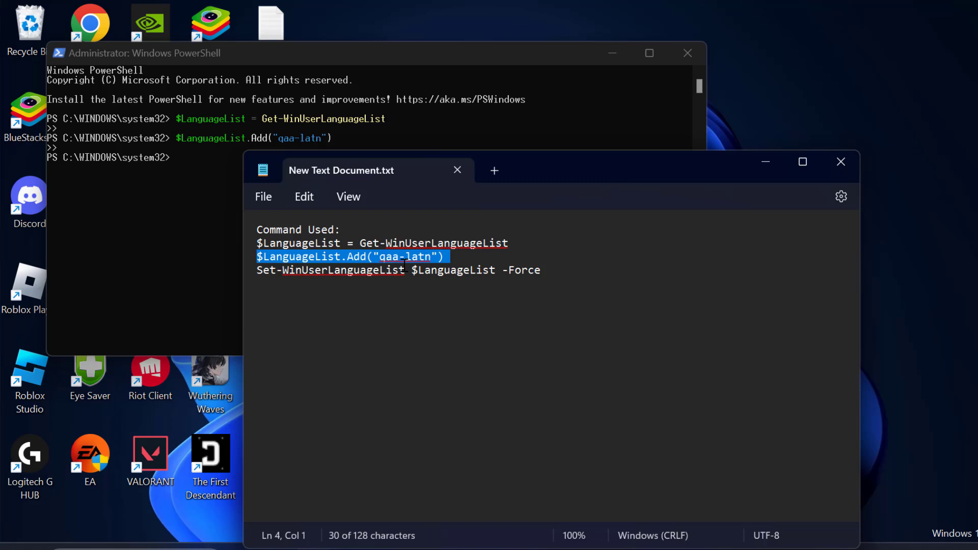
click(840, 161)
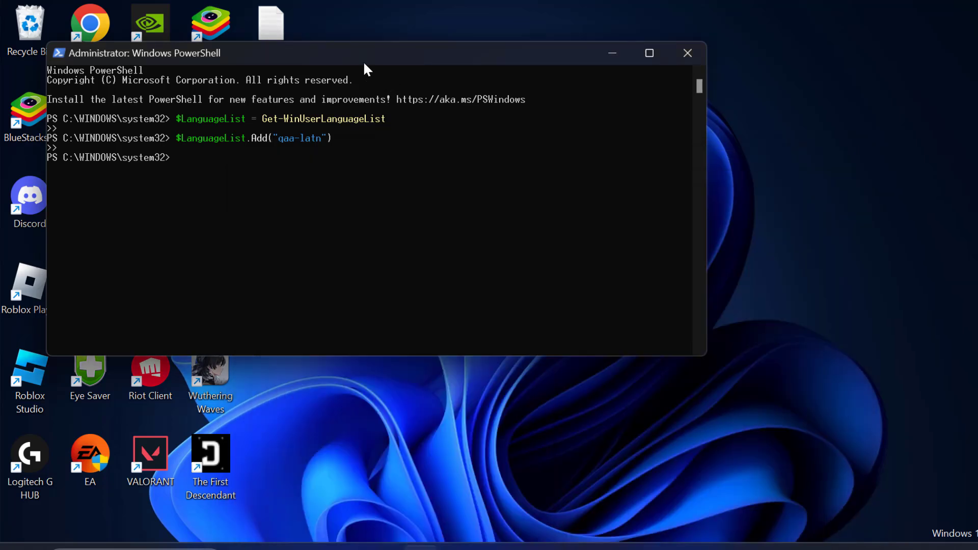
text(Set-WinUserLanguageList $LanguageList -Force)
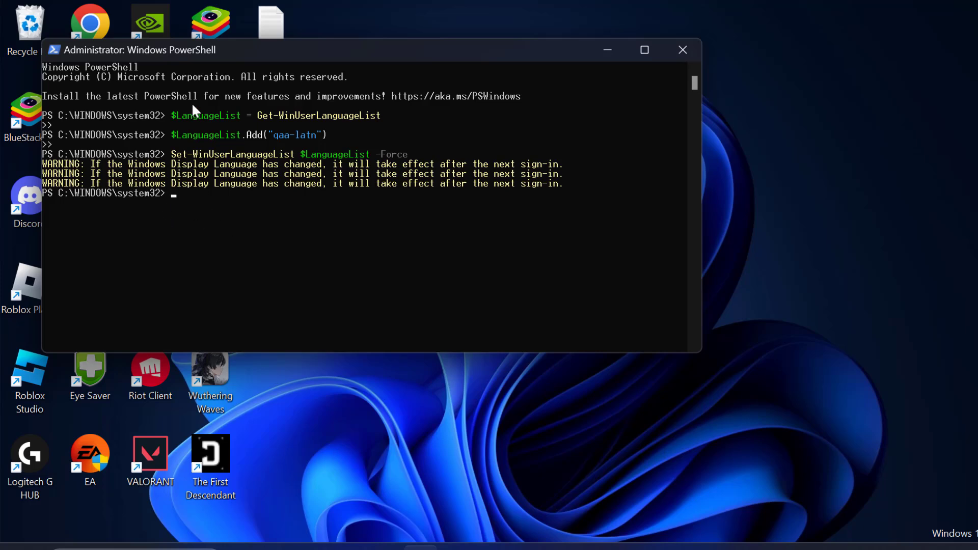
click(683, 50)
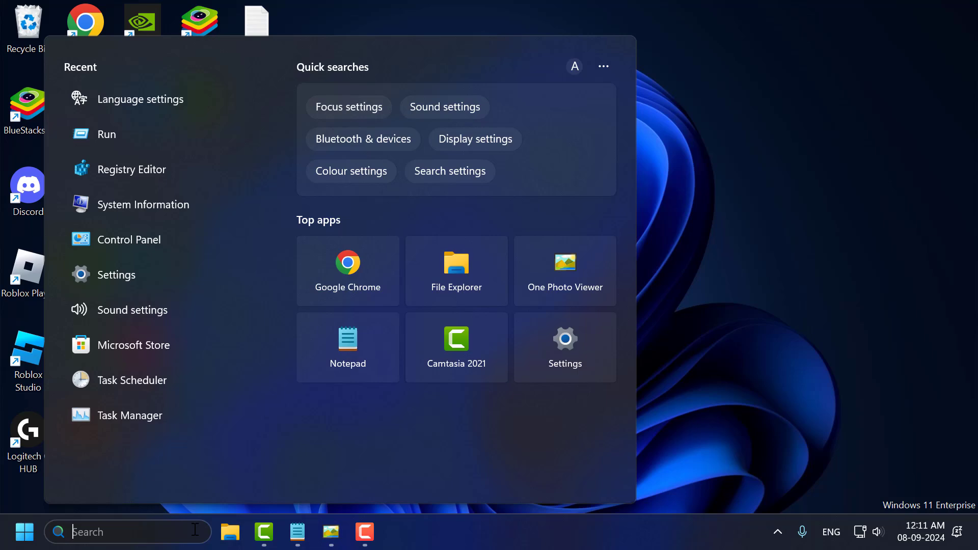
text(language settings)
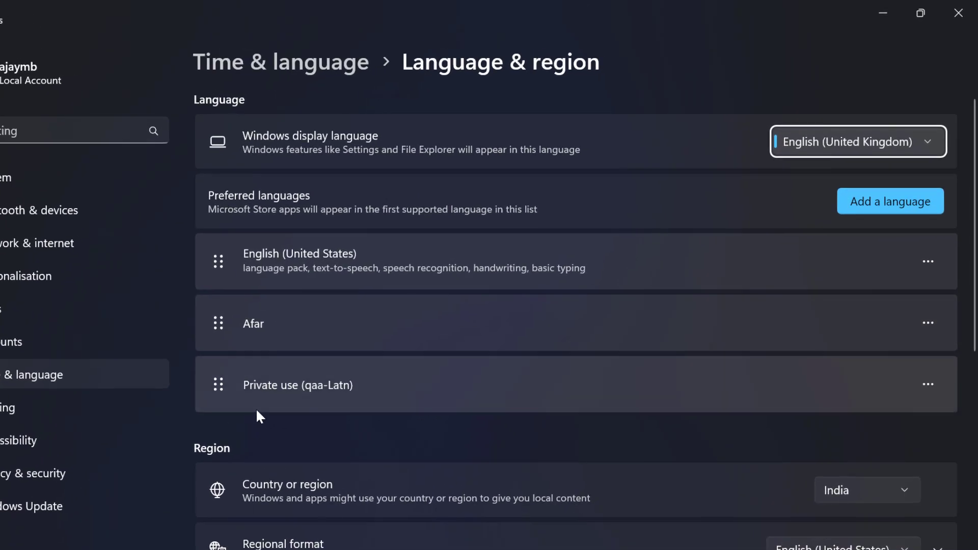
mouse_move(303, 407)
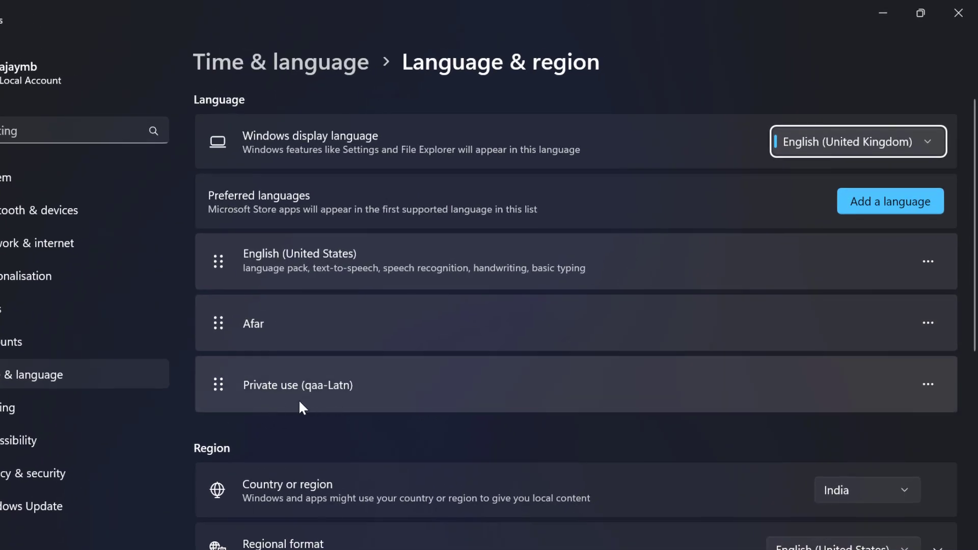
mouse_move(232, 403)
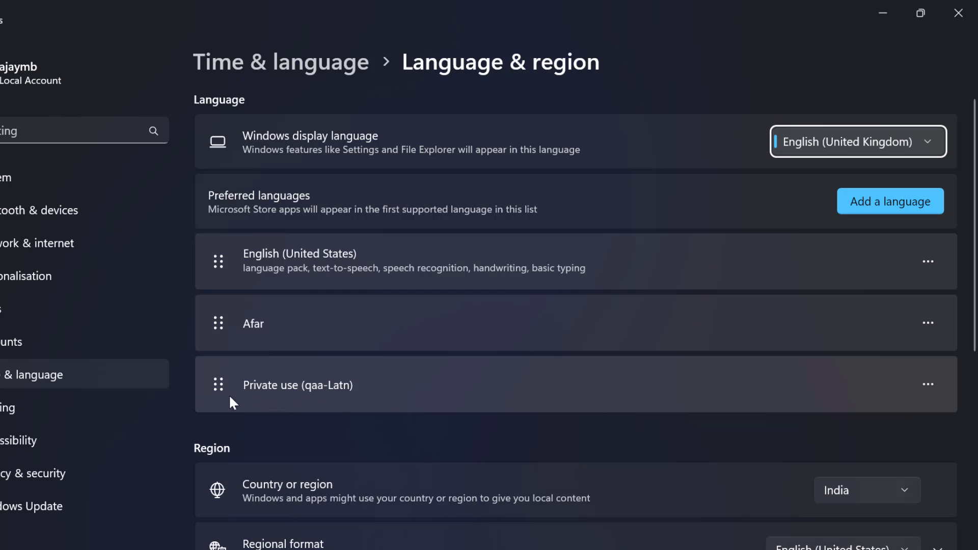
mouse_move(511, 411)
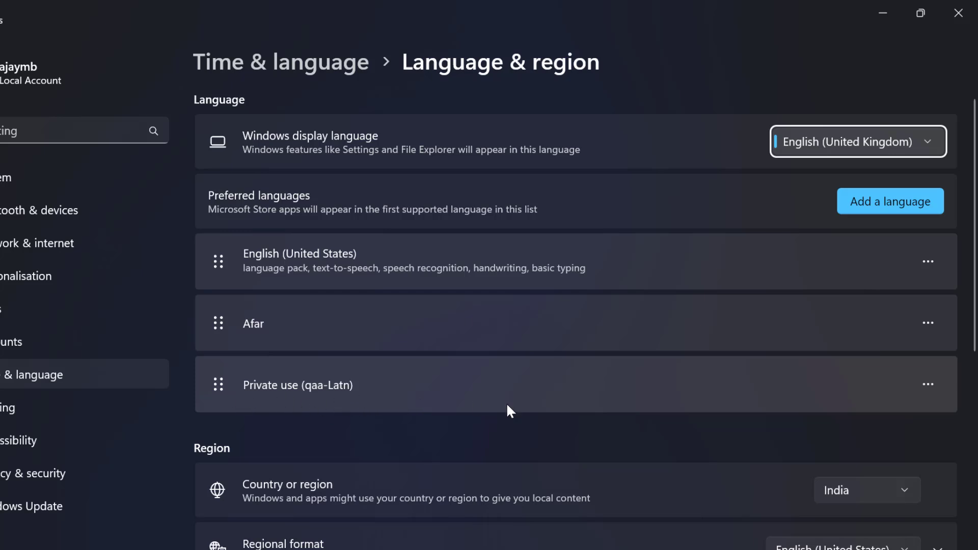
Remove Private use (qaa-Latn) from the preferred languages list
click(928, 384)
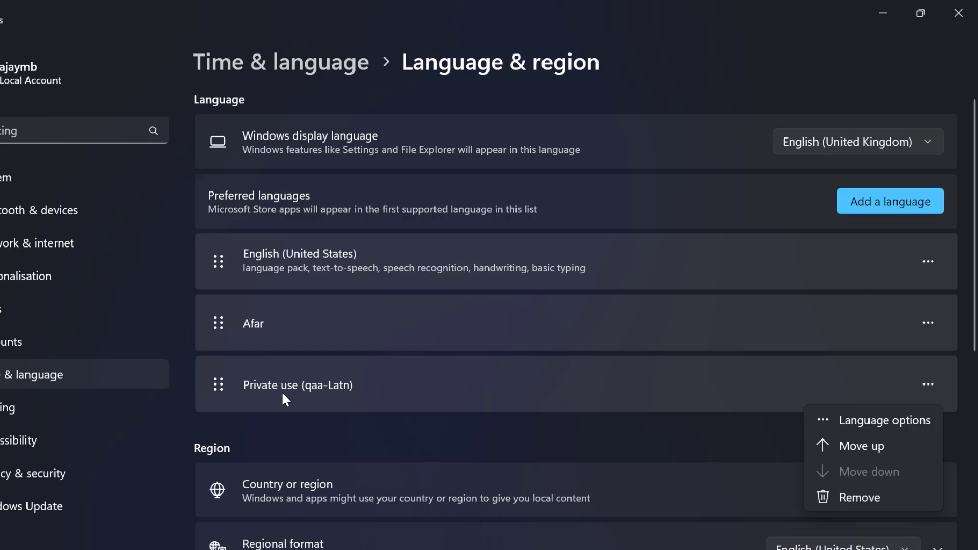
click(861, 498)
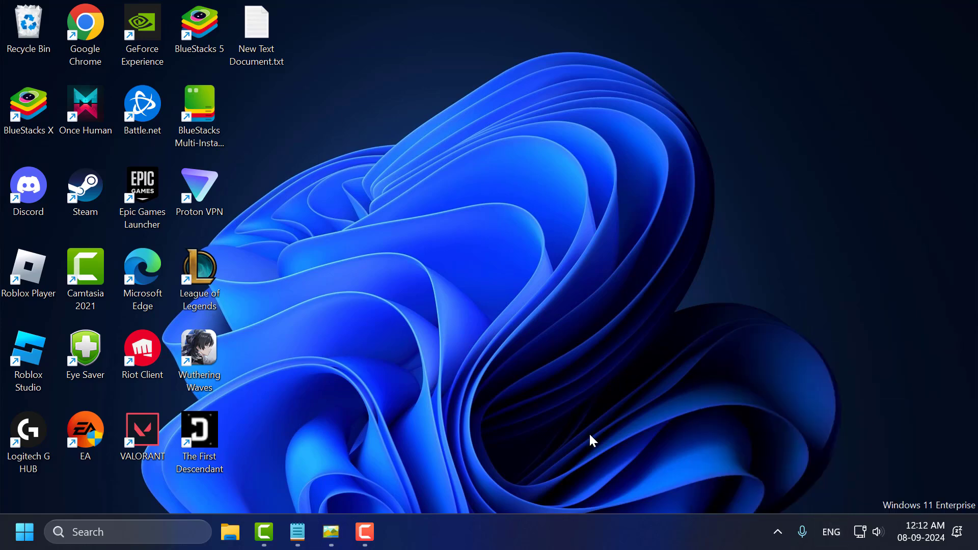
mouse_move(512, 351)
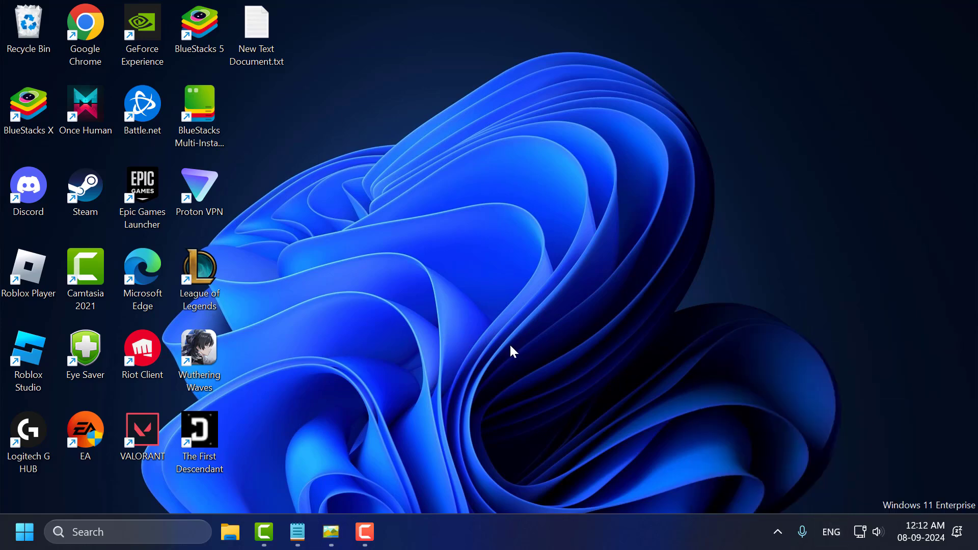